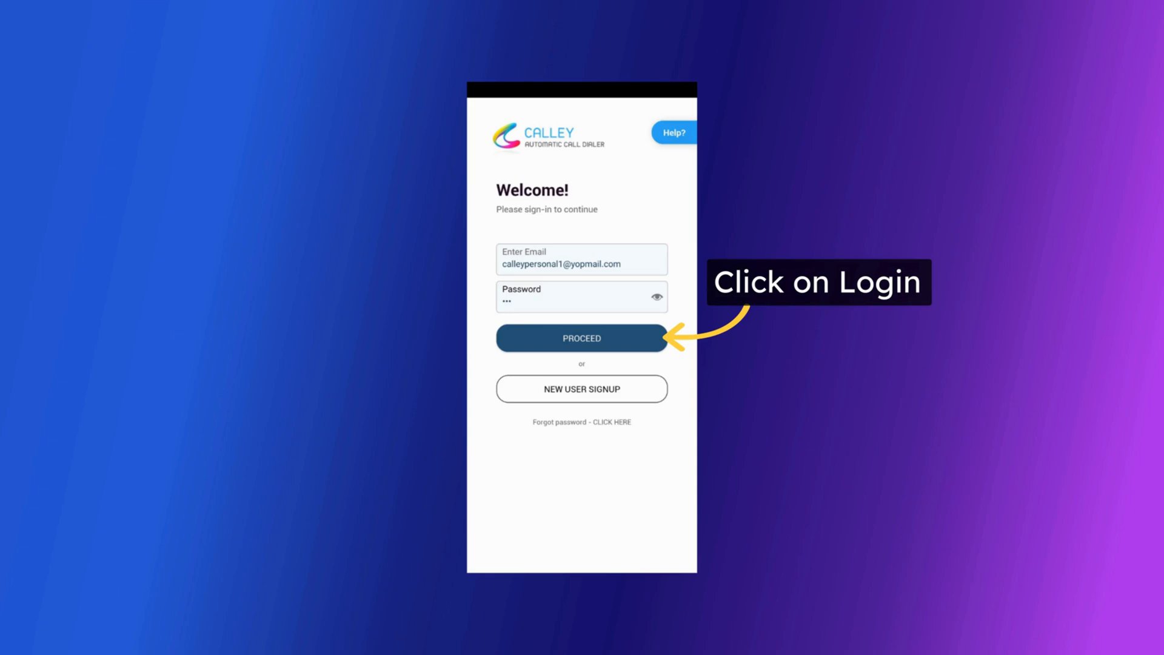
# Sign in to Calley with the entered email and password
pyautogui.click(581, 338)
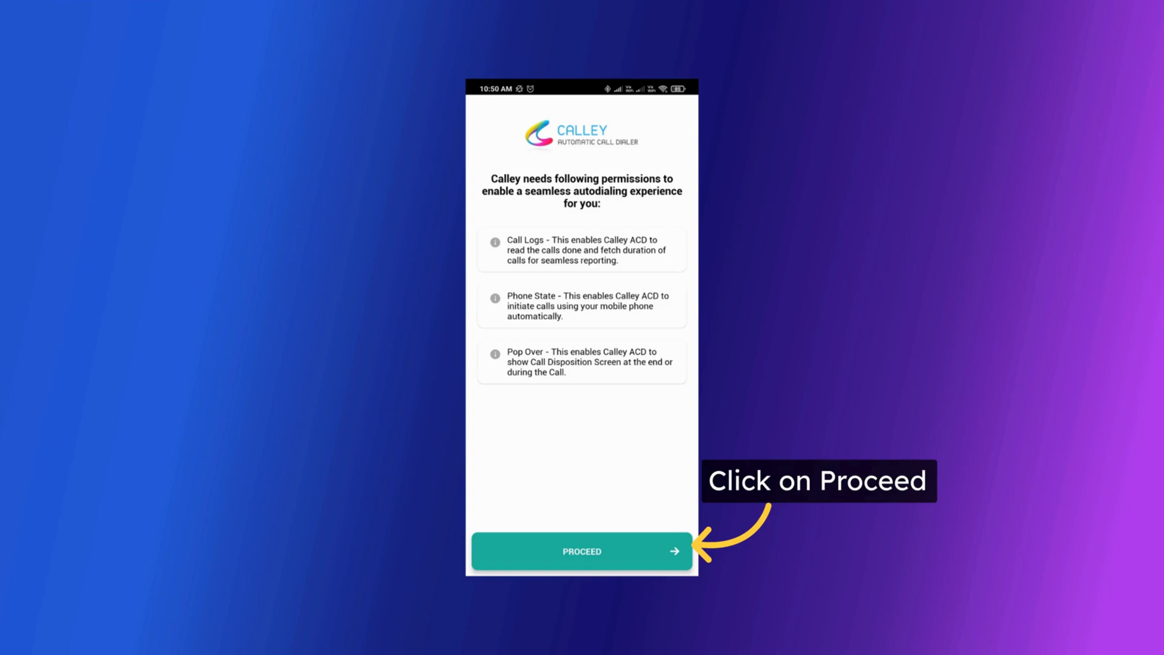
# Allow Calley access to call logs and to making and managing phone calls
pyautogui.click(581, 551)
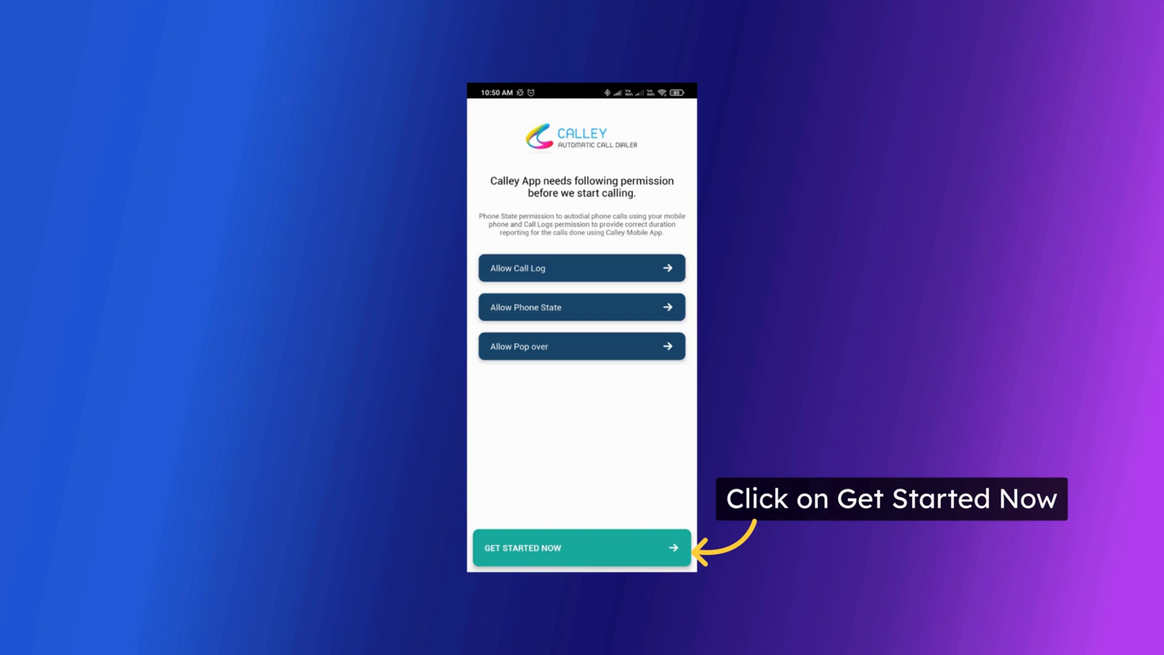
pyautogui.click(581, 547)
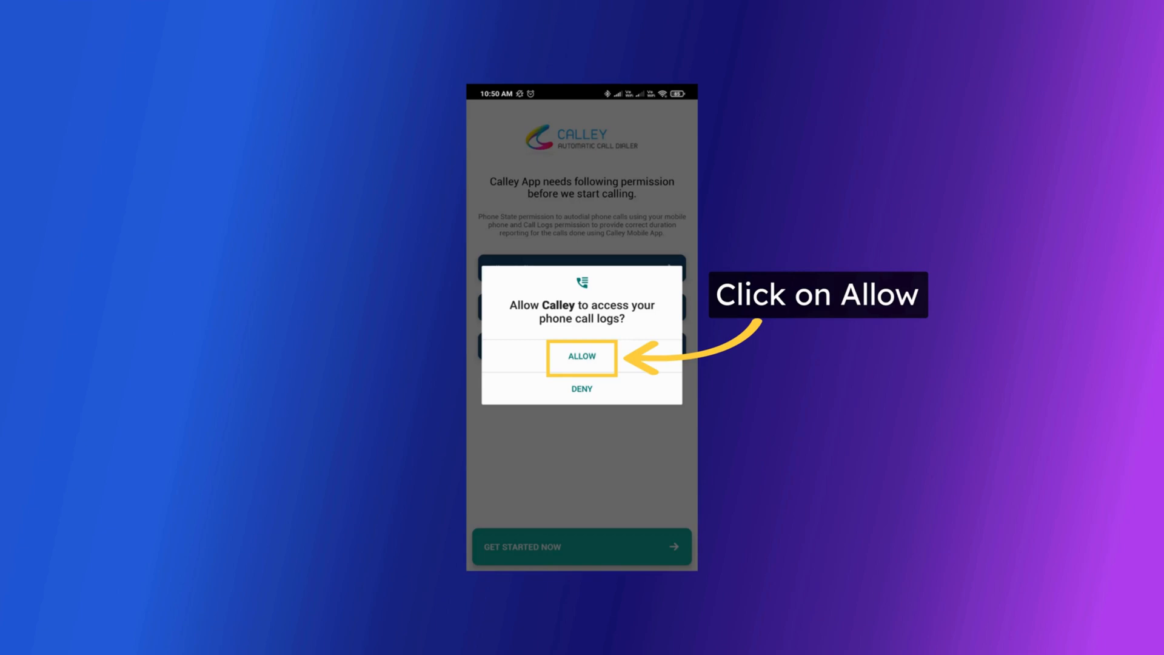
pyautogui.click(581, 357)
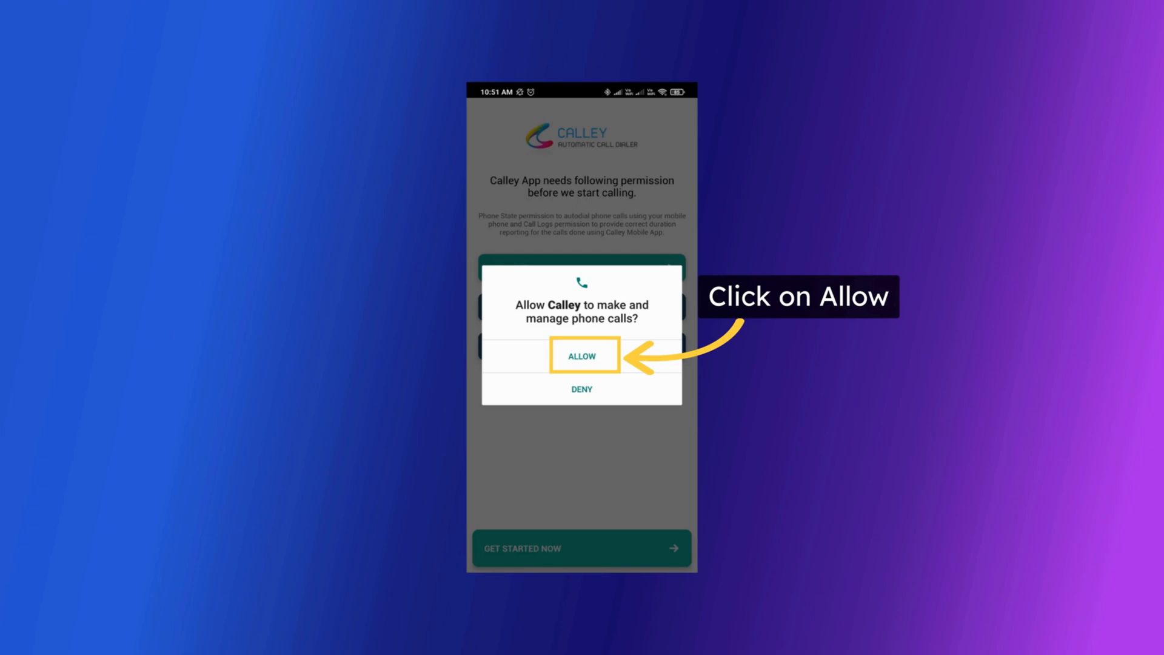
pyautogui.click(582, 356)
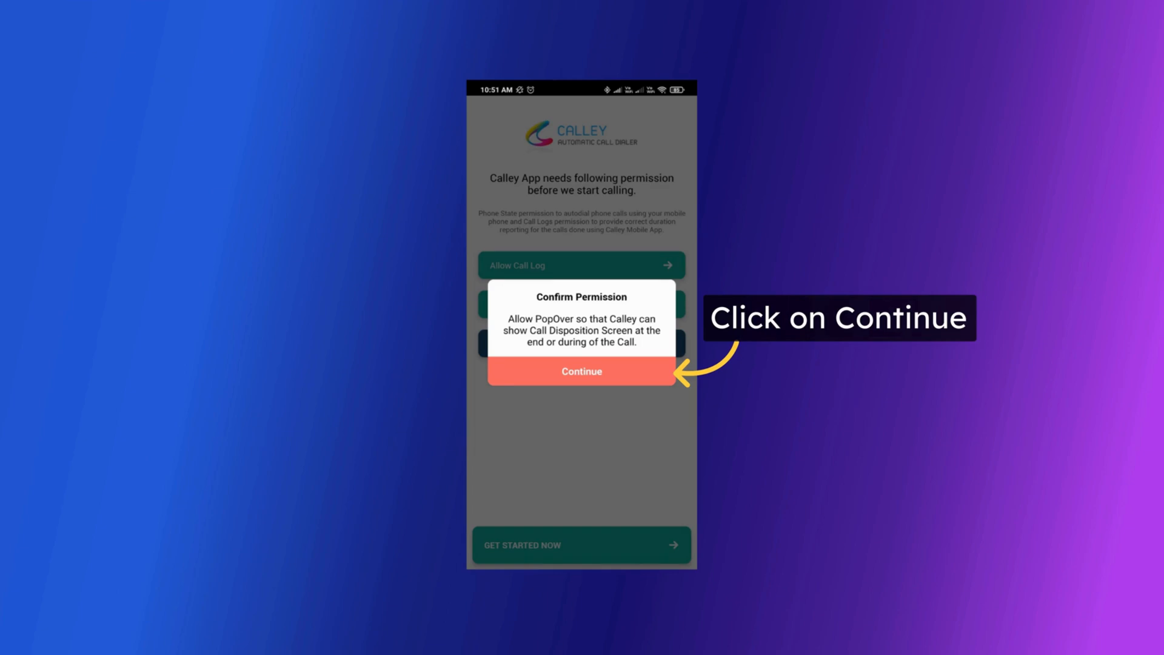
# Enable display over other apps for Calley, then return and get started
pyautogui.click(582, 371)
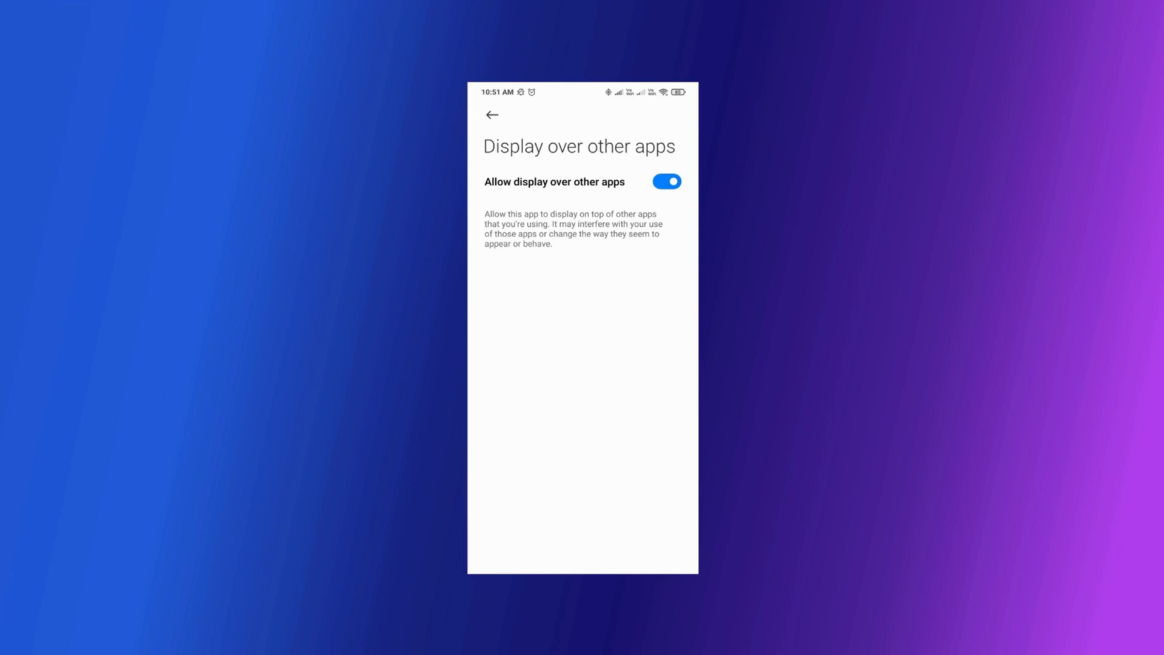
pyautogui.click(491, 115)
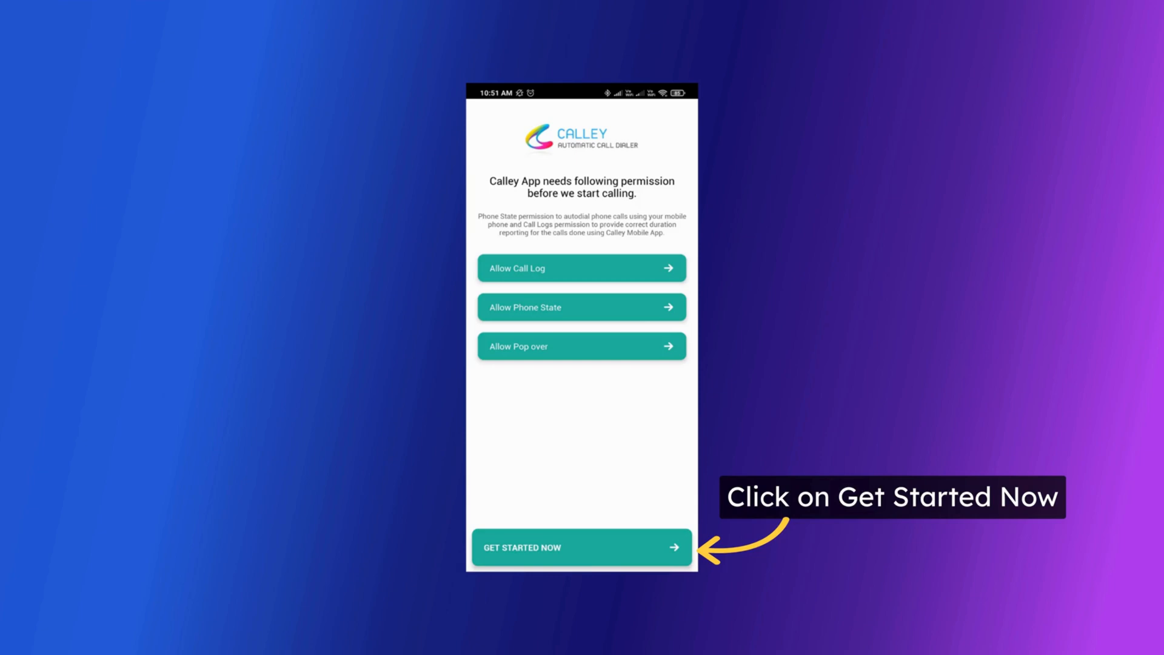
pyautogui.click(581, 547)
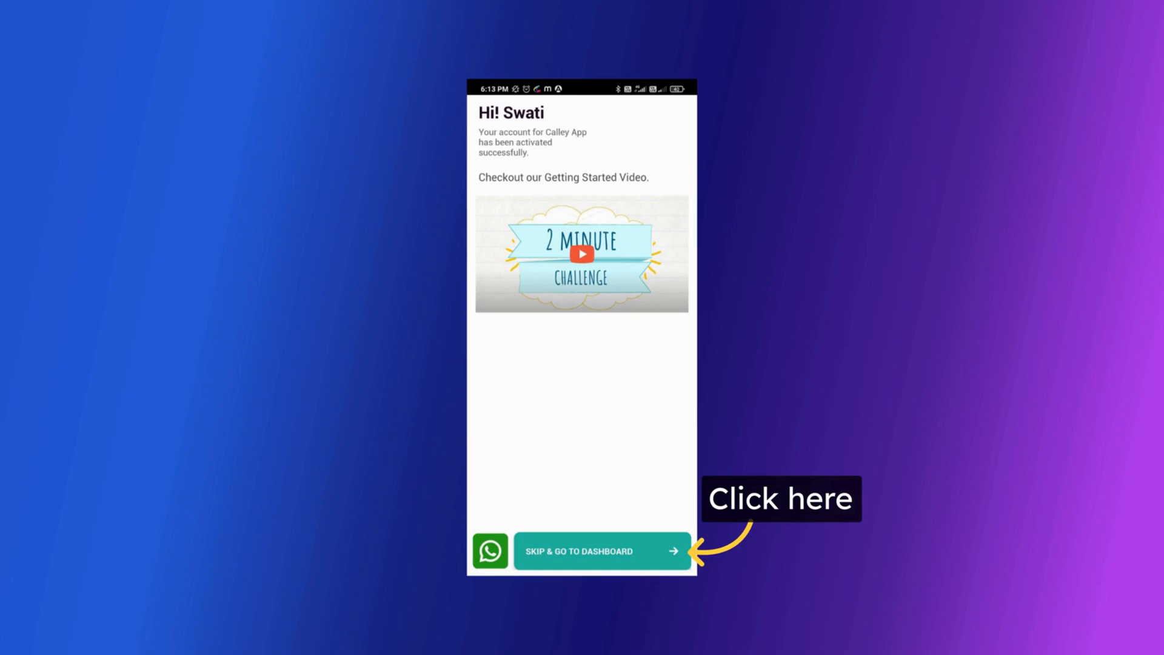
# Skip the intro video and load a calling list of 50 pending calls
pyautogui.click(601, 551)
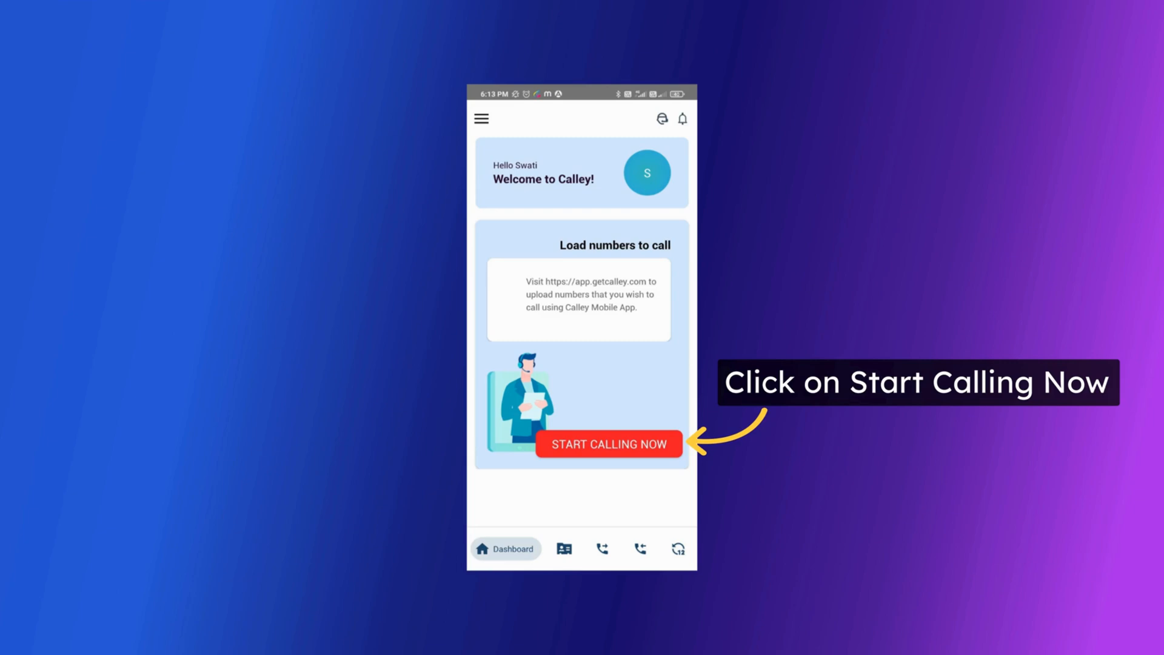
pyautogui.click(608, 443)
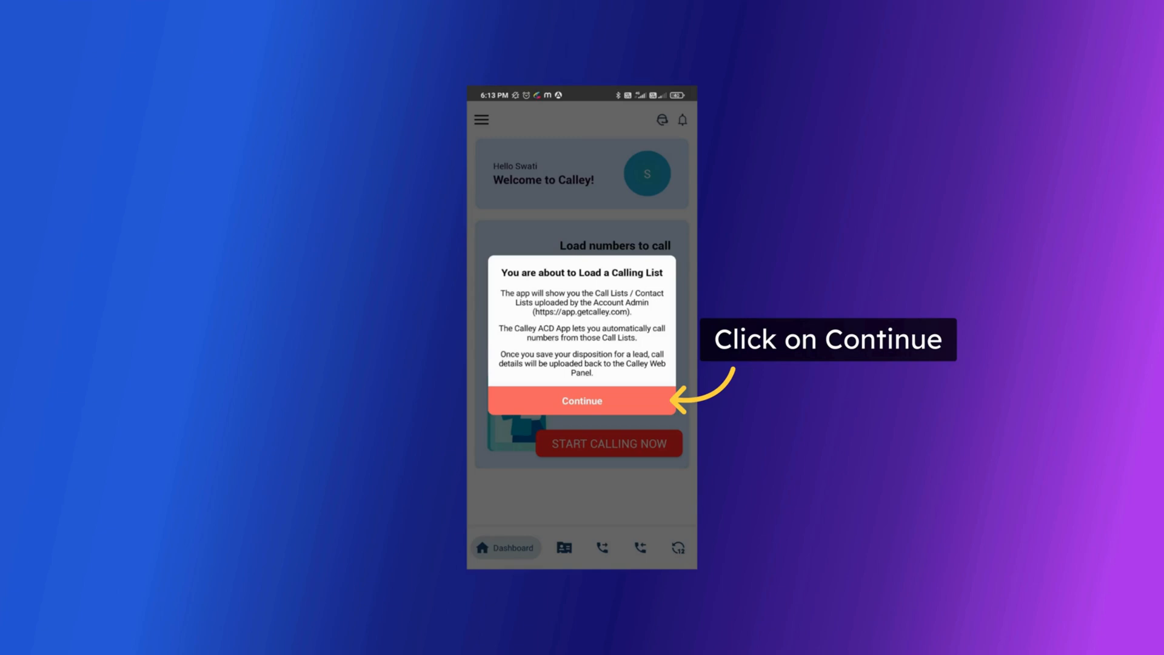
pyautogui.click(581, 400)
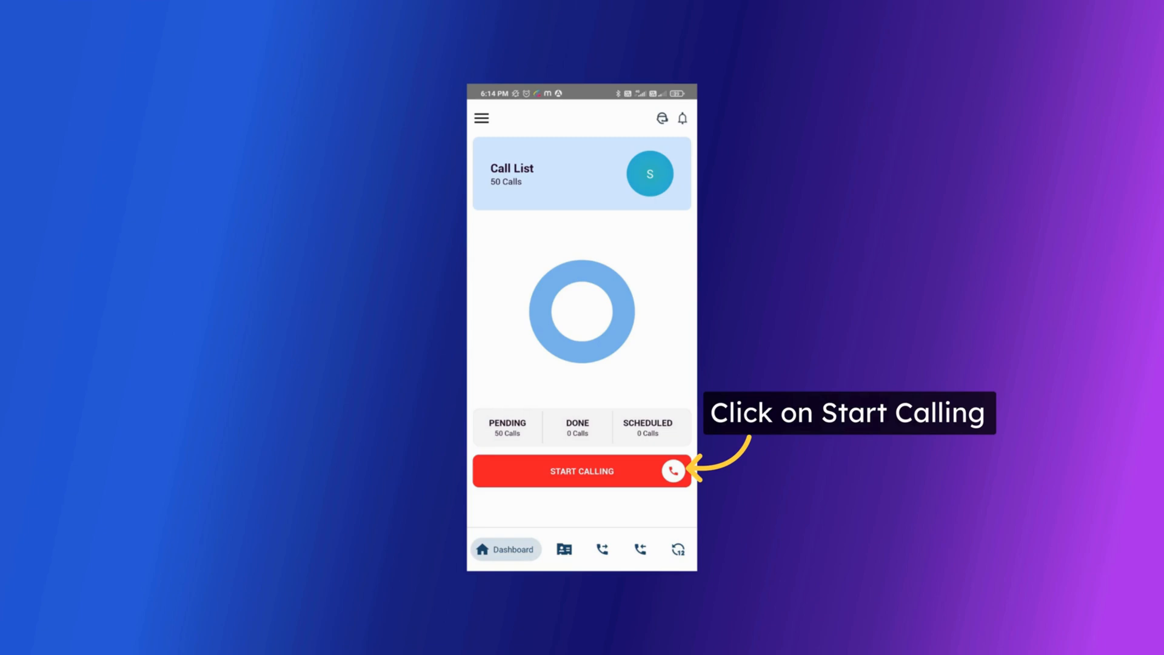
pyautogui.click(581, 471)
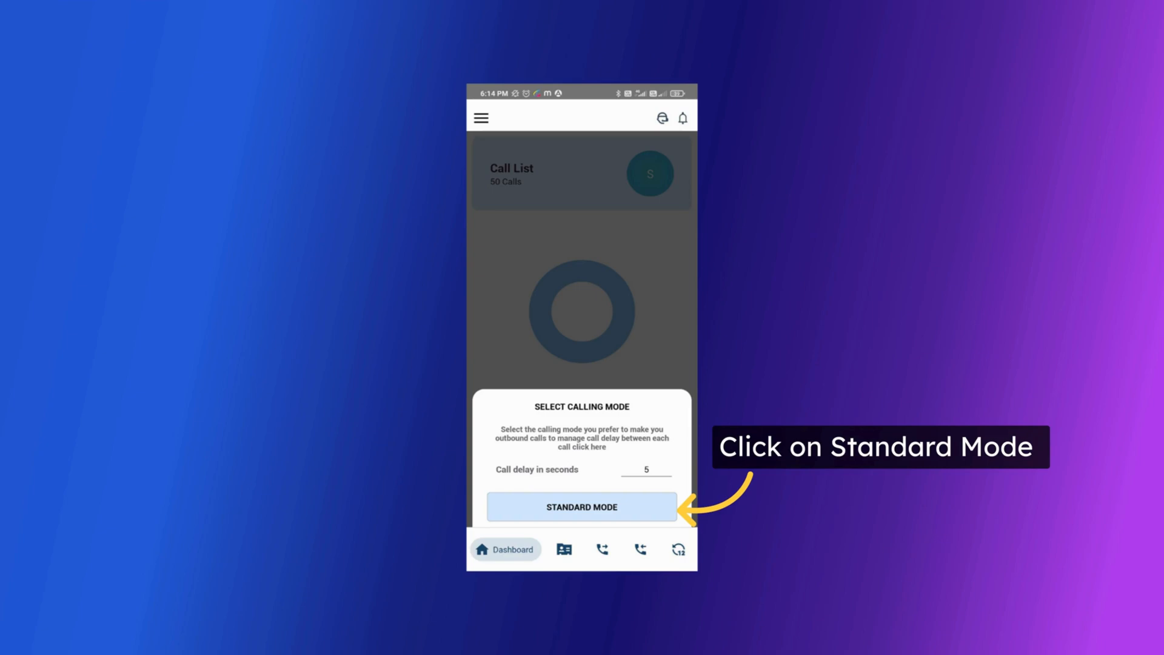
pyautogui.click(582, 507)
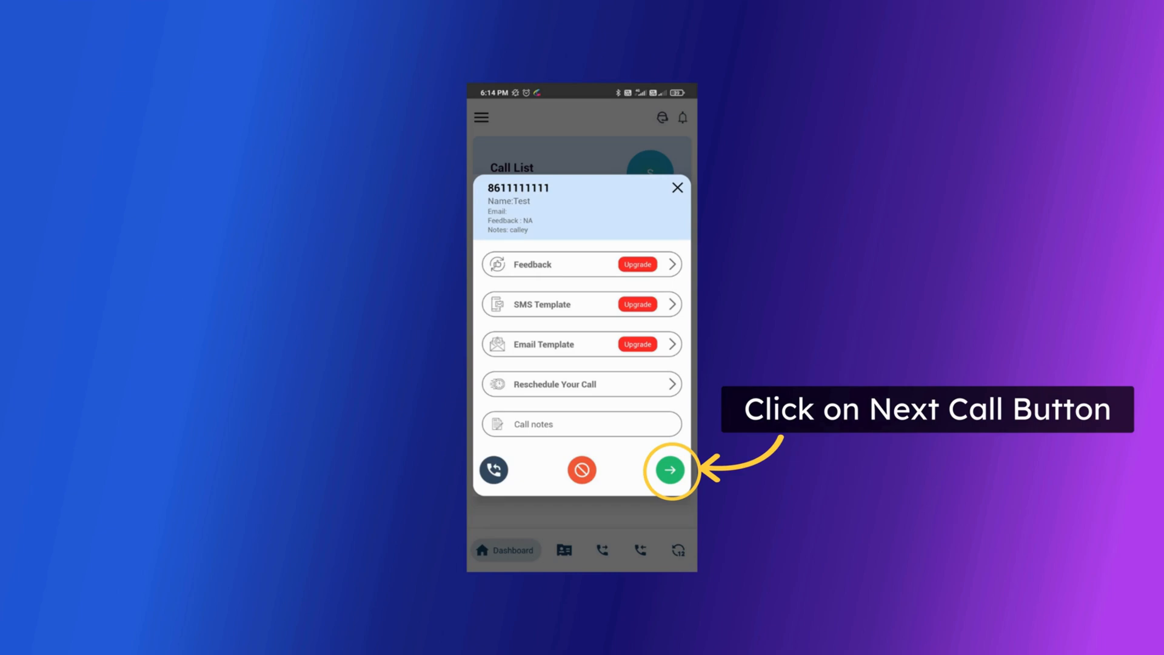
# Move past the first call and cancel the next-number countdown
pyautogui.click(669, 470)
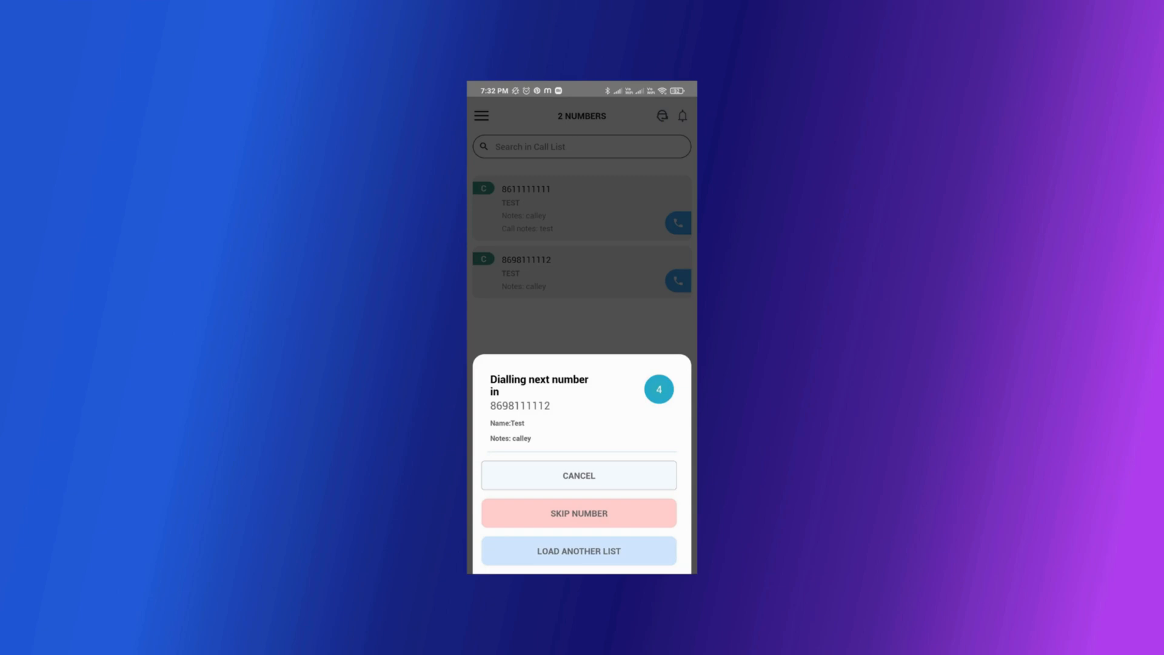
pyautogui.click(578, 475)
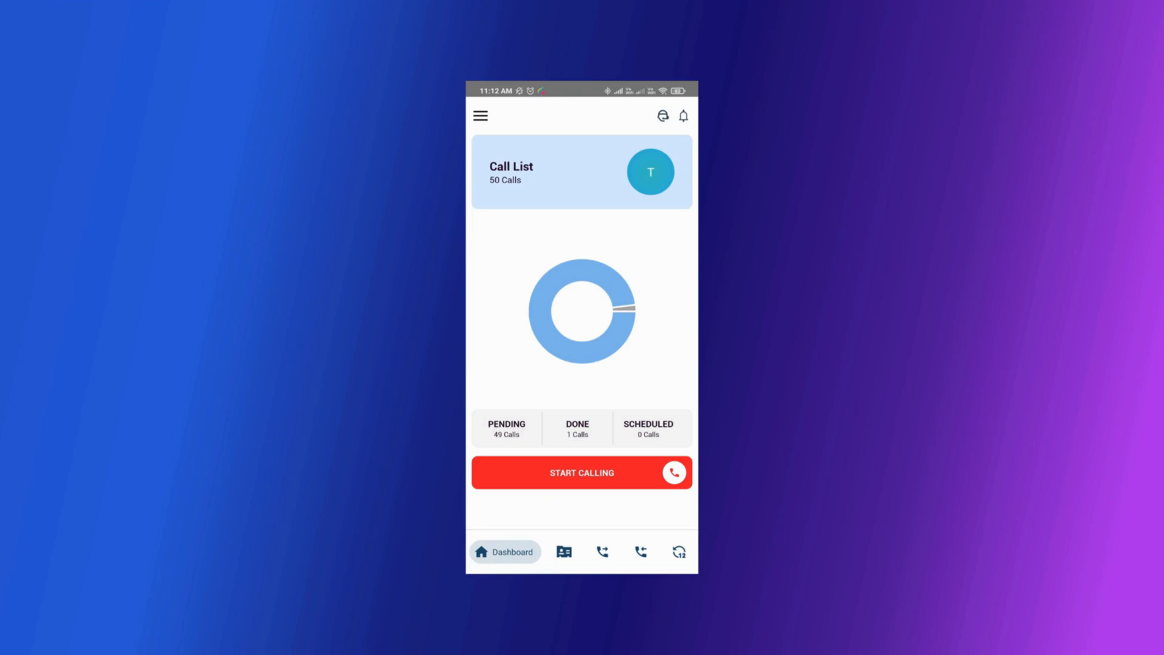